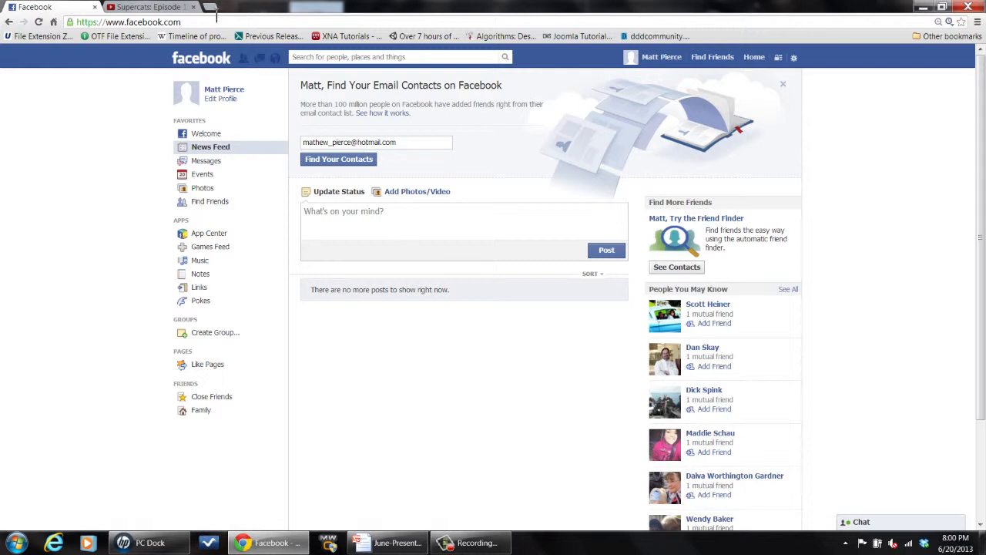
# Step: Copy the Supercats: Episode 1 video URL from YouTube and return to the Facebook News Feed
pyautogui.click(150, 7)
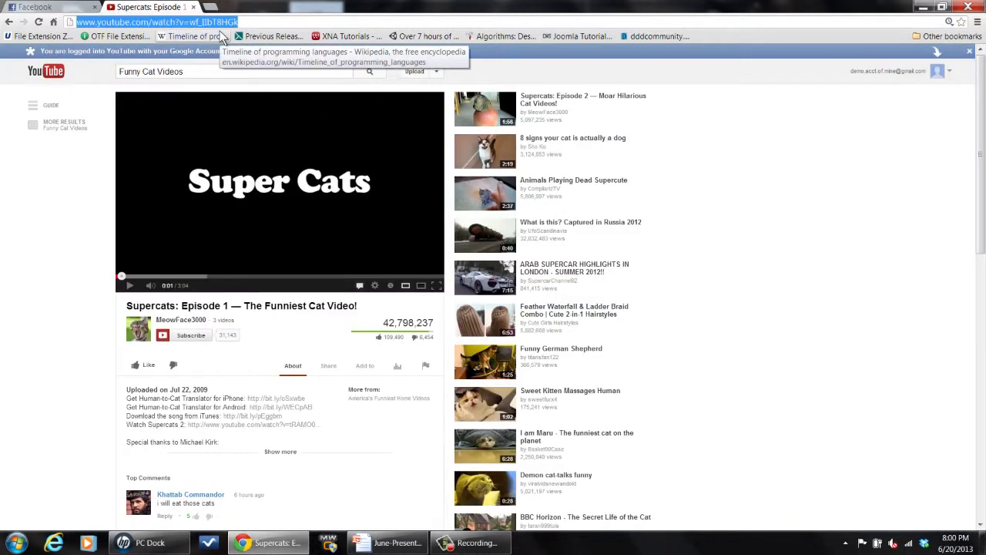
pyautogui.click(47, 7)
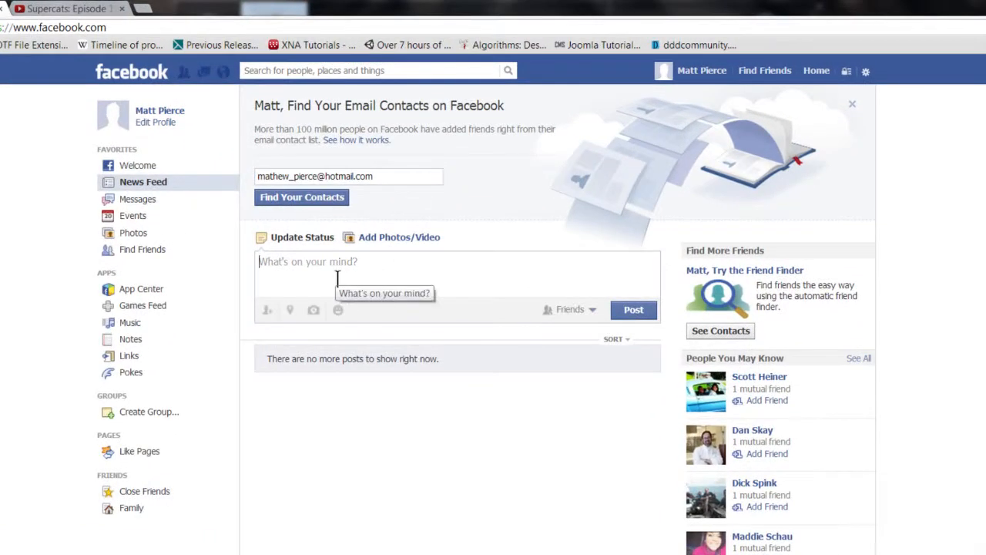
pyautogui.write('http://www.youtube.com/watch?v=wf_IIbT8HGk')
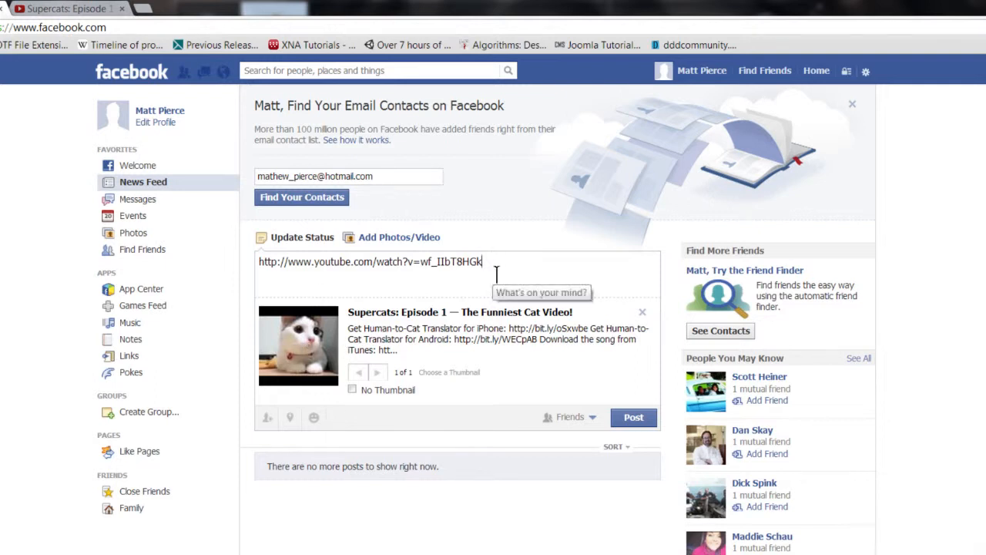
pyautogui.write('T')
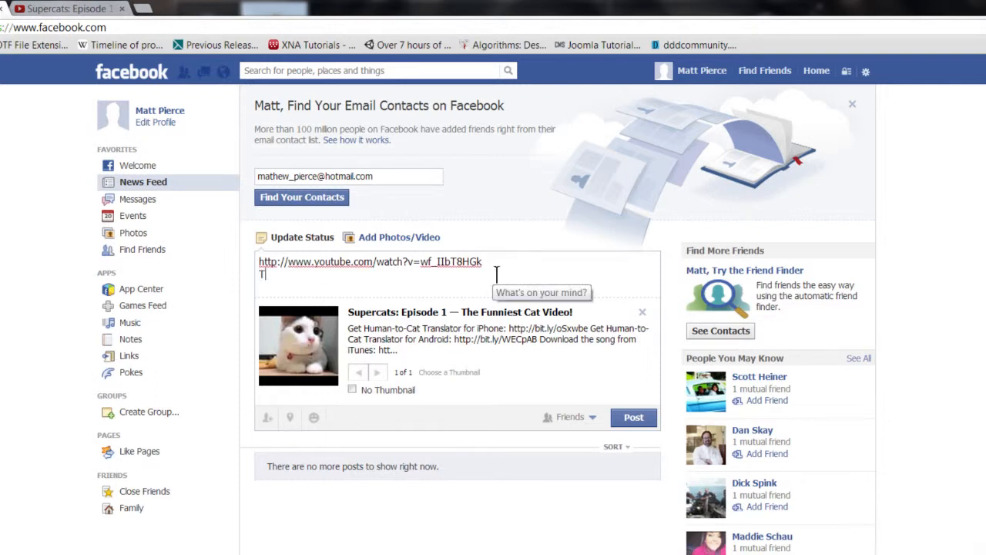
pyautogui.write('his is a status')
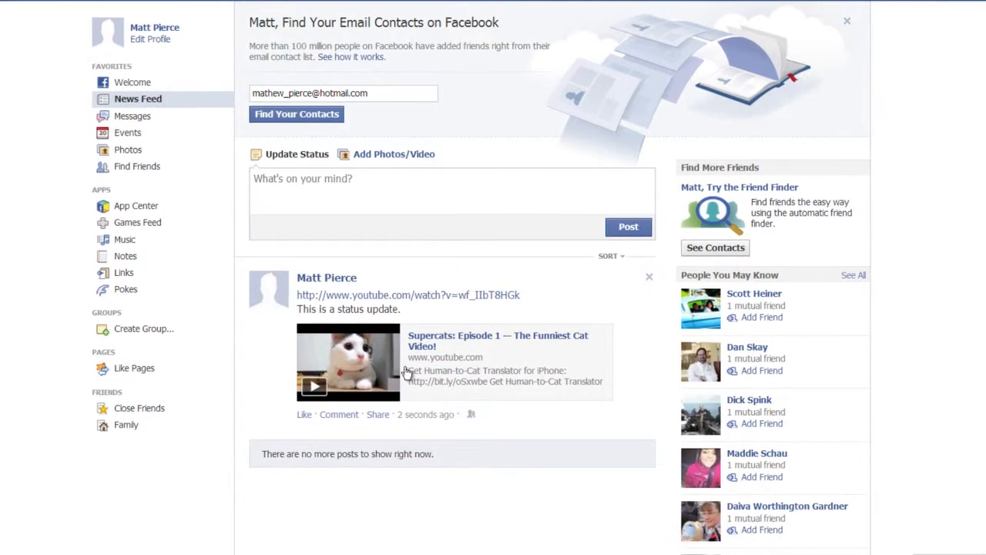
pyautogui.moveTo(337, 364)
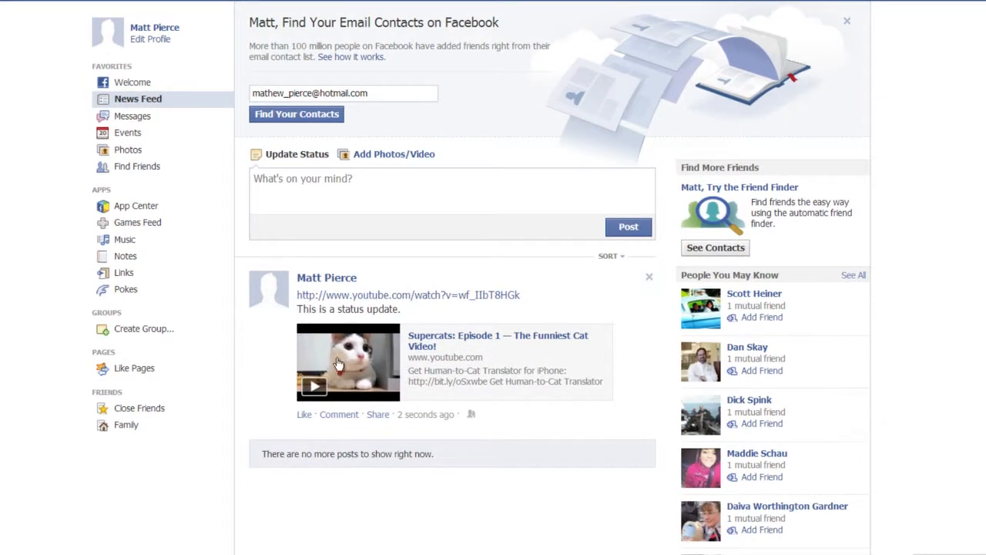
pyautogui.moveTo(422, 318)
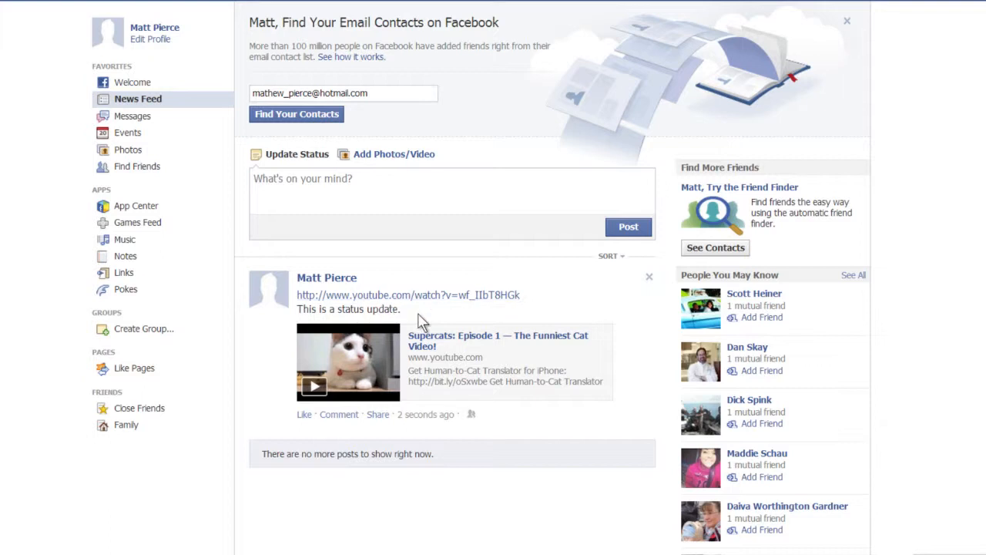
pyautogui.moveTo(422, 322)
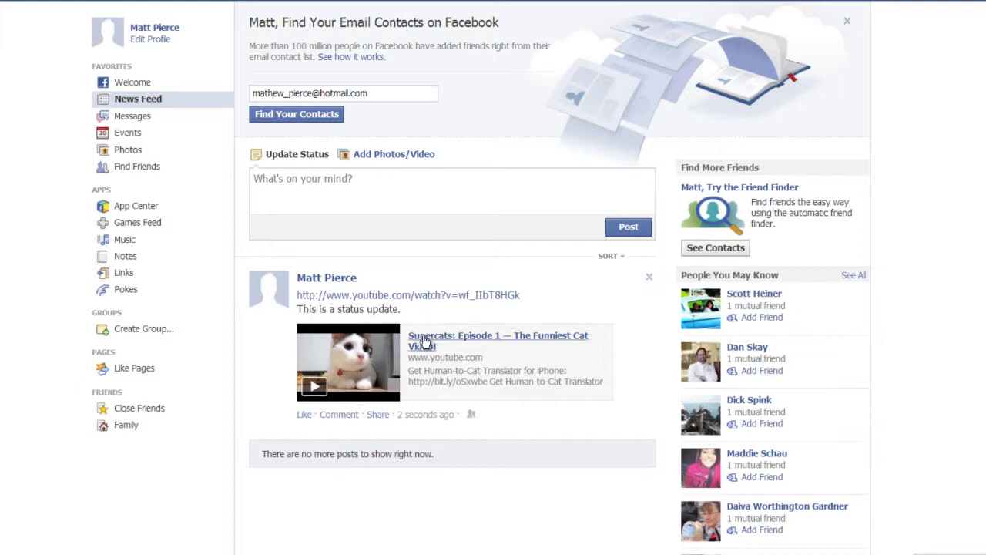
pyautogui.moveTo(422, 338)
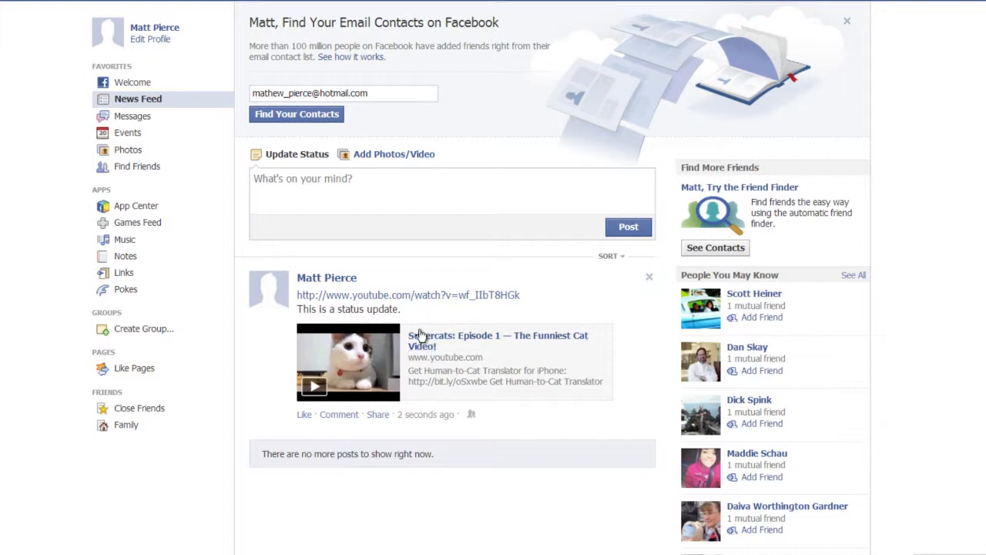